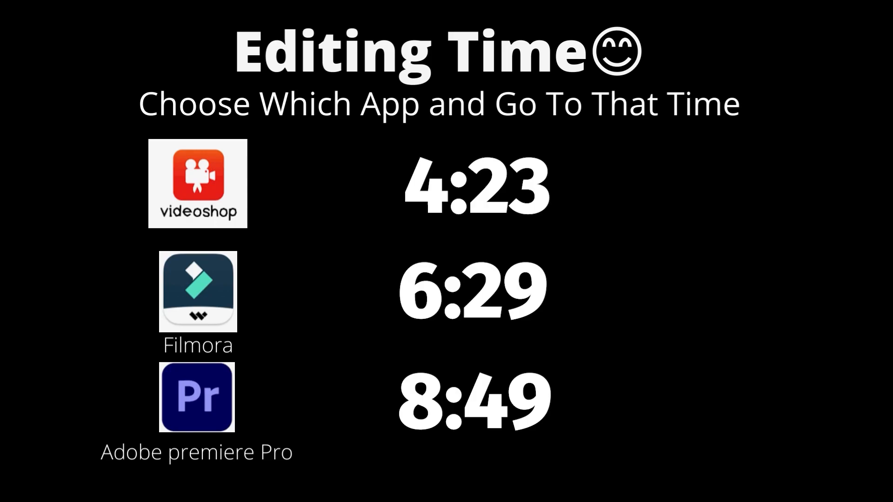
Create a new project and add the domino videos from Recents so six clips fill the timeline.
left_click(198, 183)
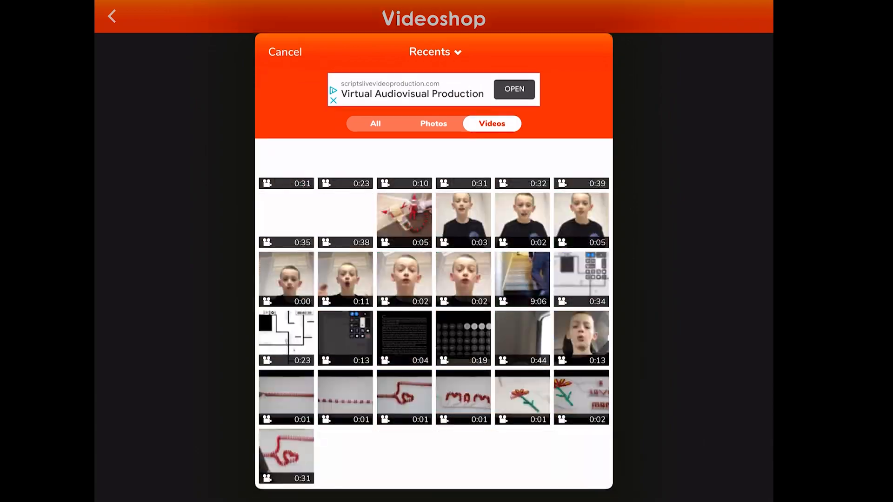
left_click(464, 390)
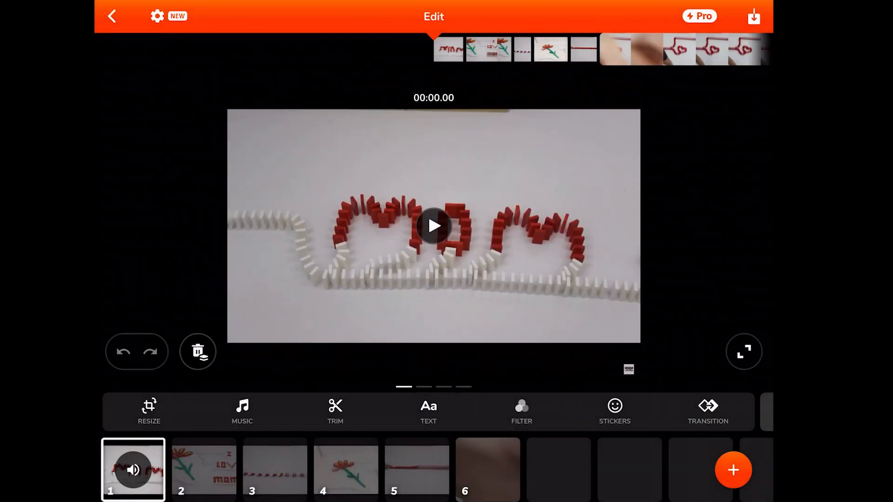
Drag clips so domino lines come first, flower sits before the ending, then select the long heart clip.
left_click(416, 476)
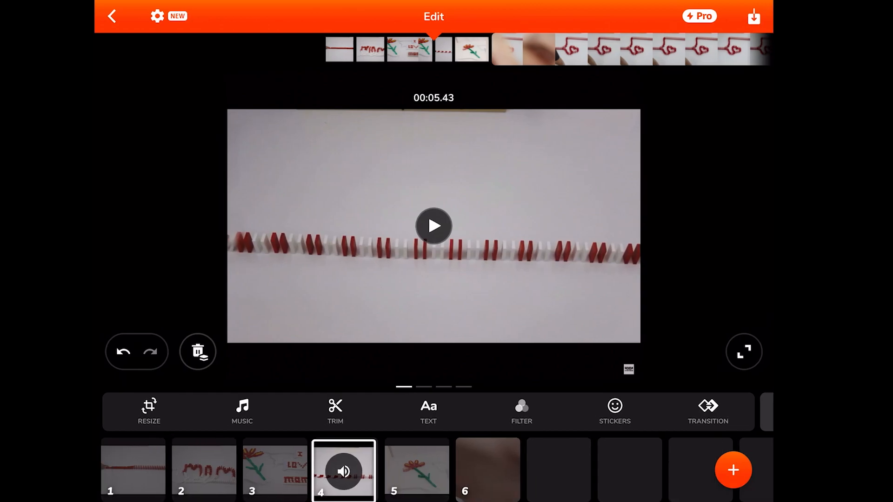
left_click(474, 474)
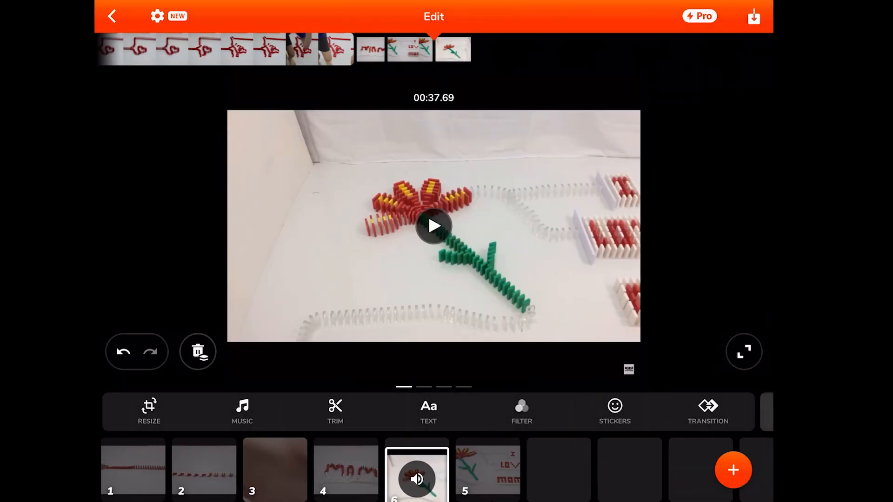
left_click(343, 478)
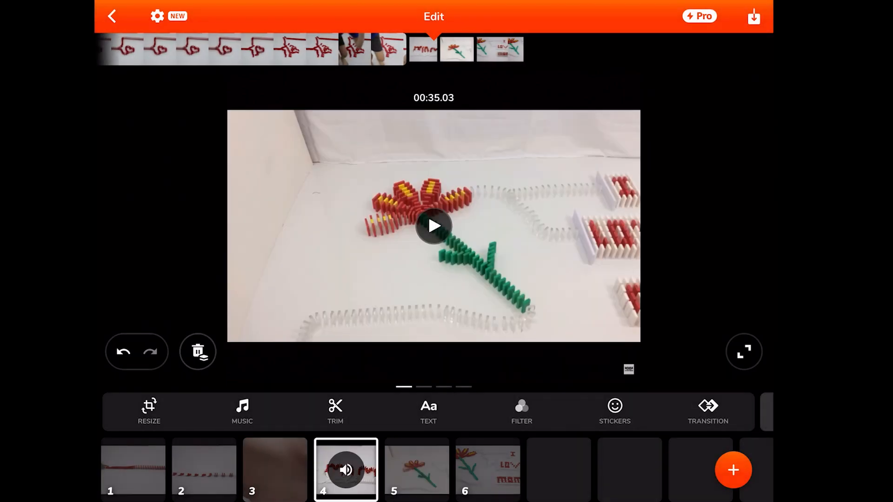
left_click(275, 476)
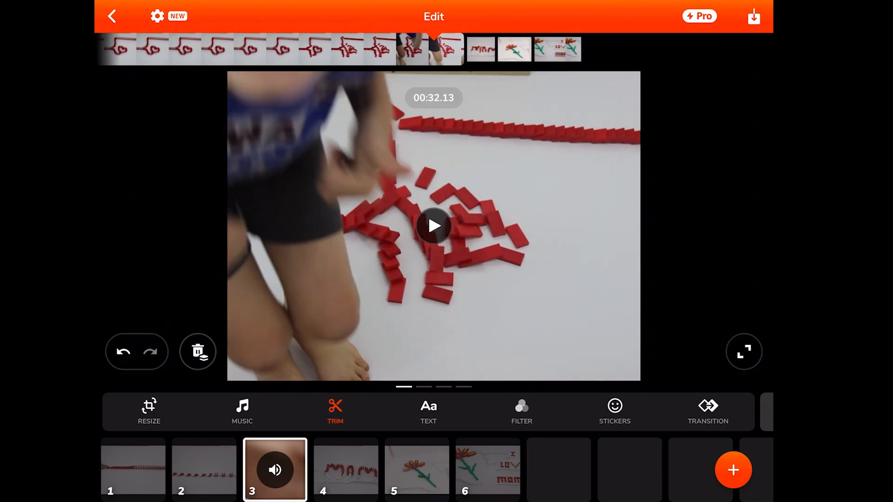
Trim the heart clip's start past the hand footage and its end, keeping about 1.3 seconds, and confirm.
left_click(334, 411)
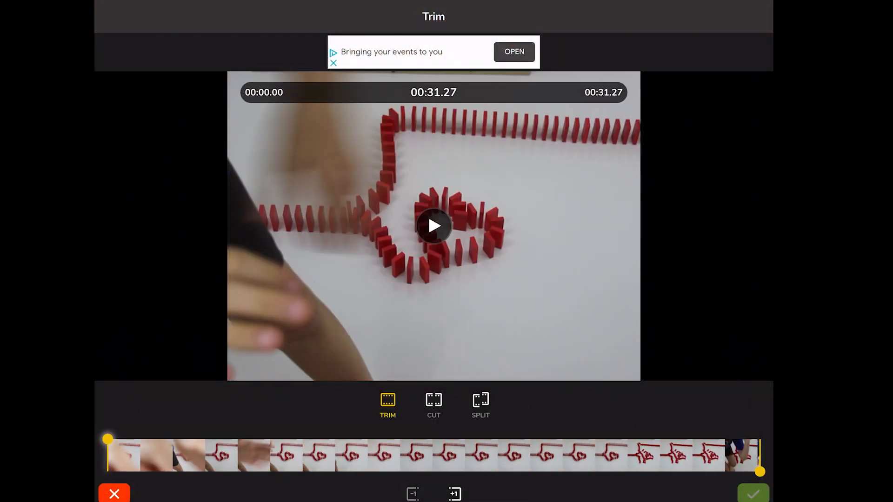
left_click_drag(107, 439, 241, 439)
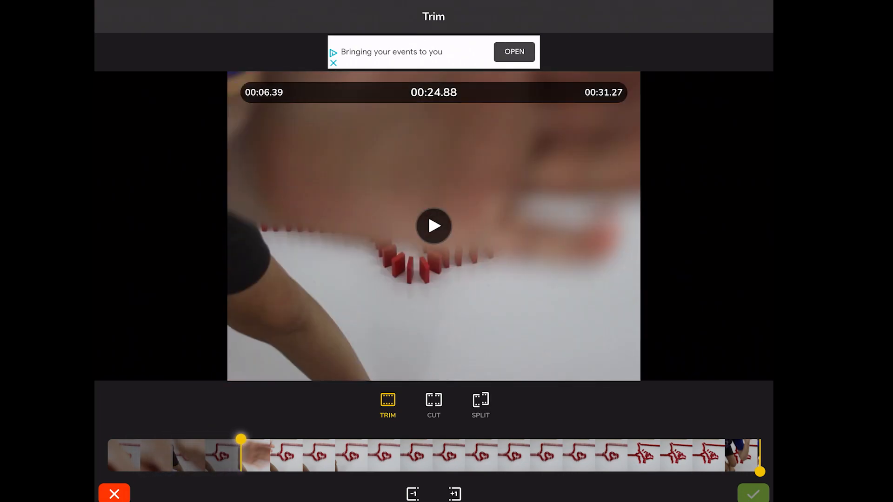
left_click_drag(240, 440, 267, 441)
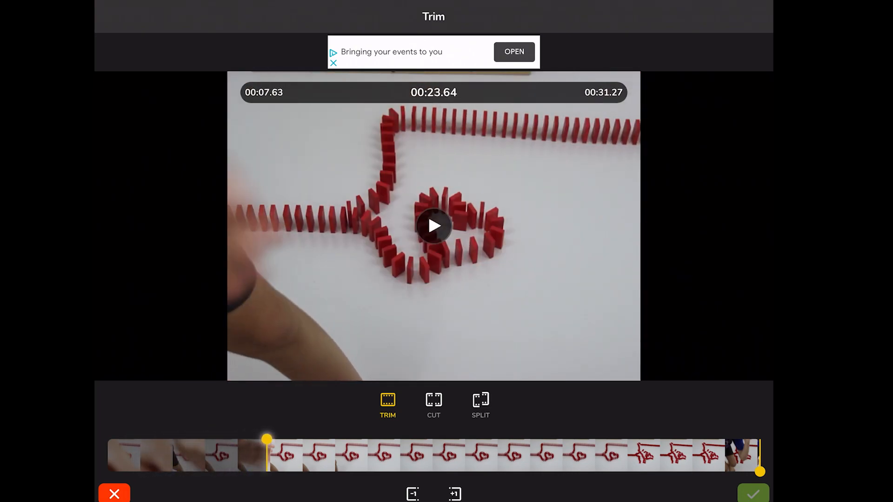
left_click_drag(267, 441, 329, 441)
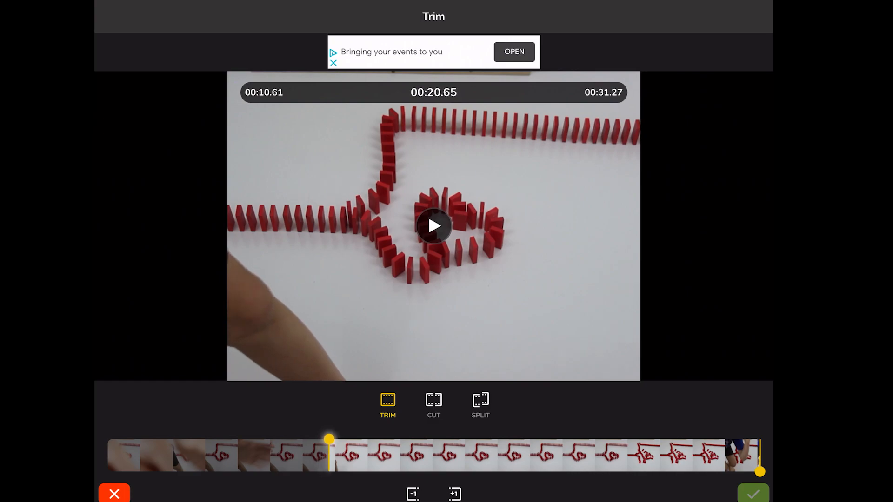
left_click_drag(330, 442, 353, 441)
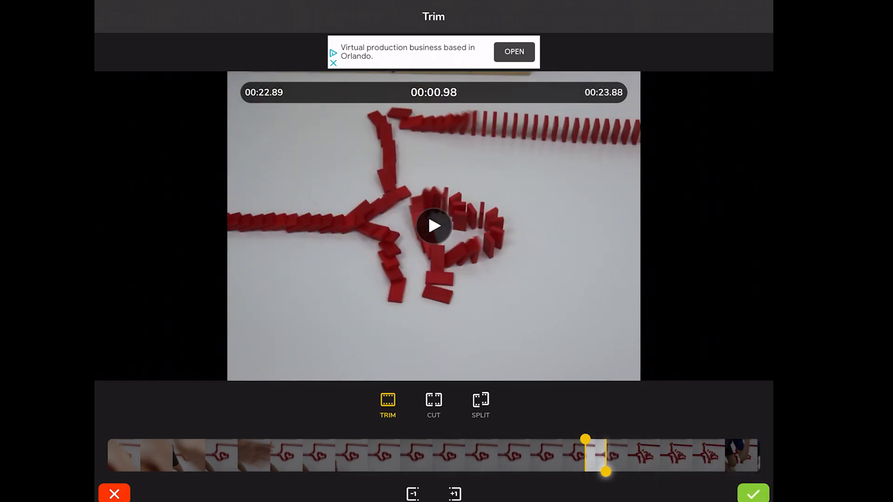
left_click_drag(604, 456, 612, 456)
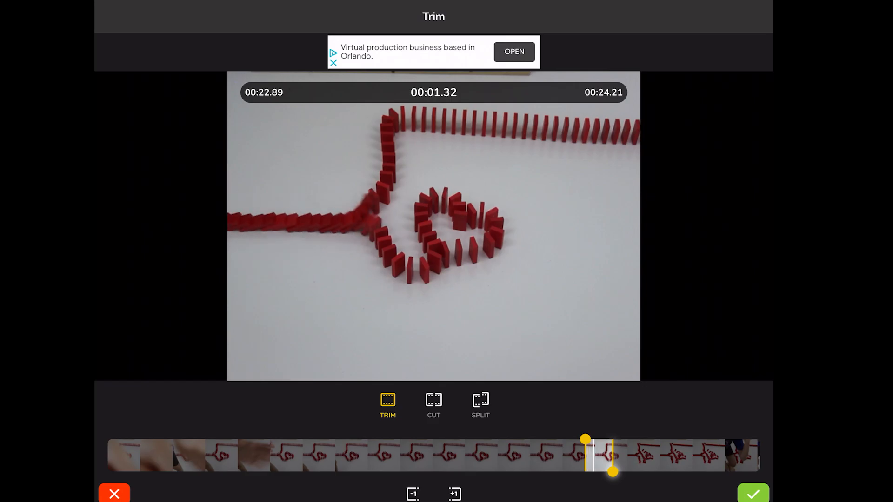
left_click(756, 495)
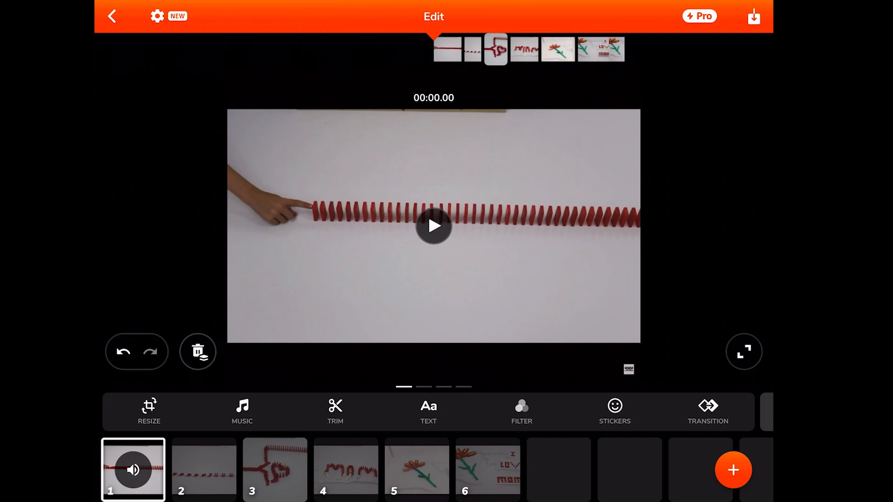
left_click(433, 237)
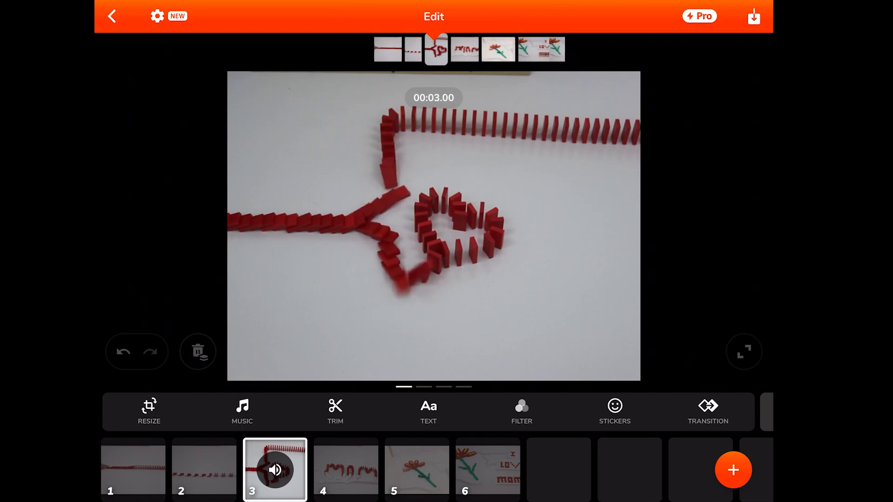
left_click(346, 474)
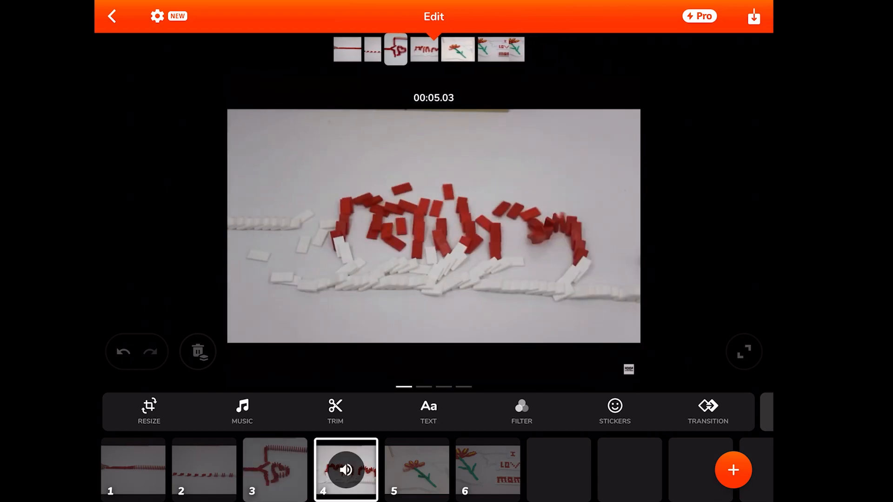
left_click(417, 470)
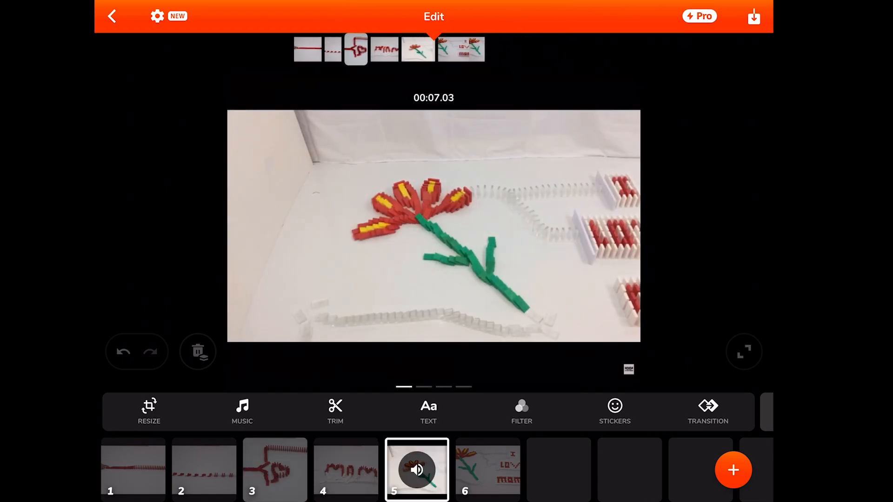
left_click(488, 469)
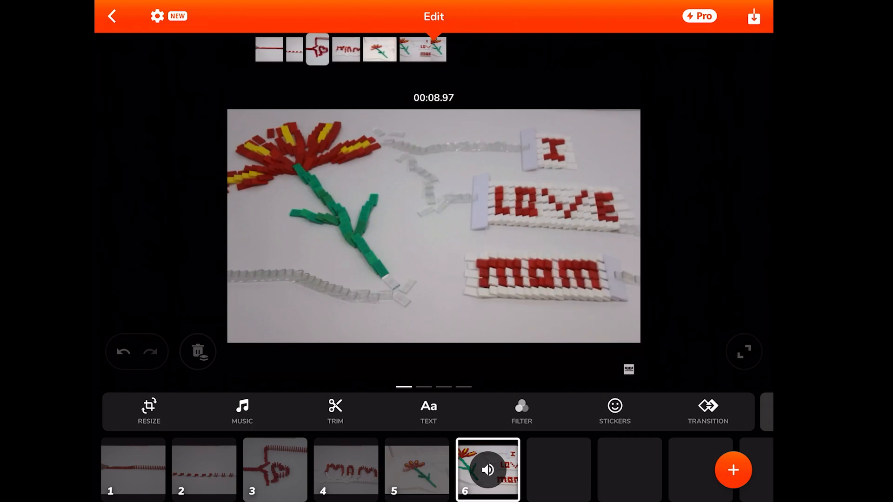
left_click(708, 412)
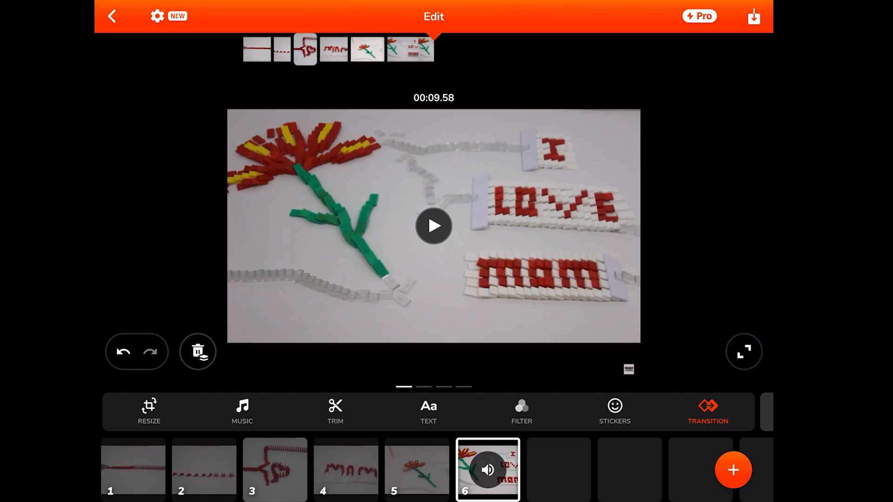
left_click(708, 412)
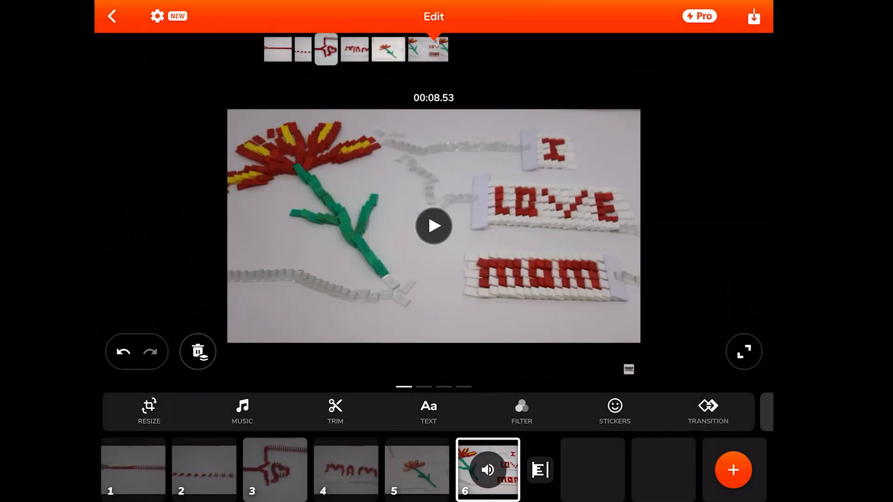
left_click(202, 470)
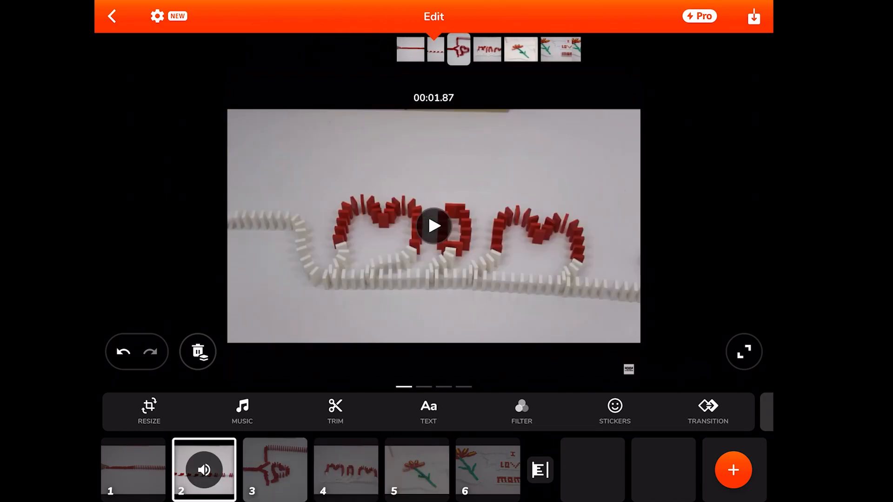
left_click(417, 472)
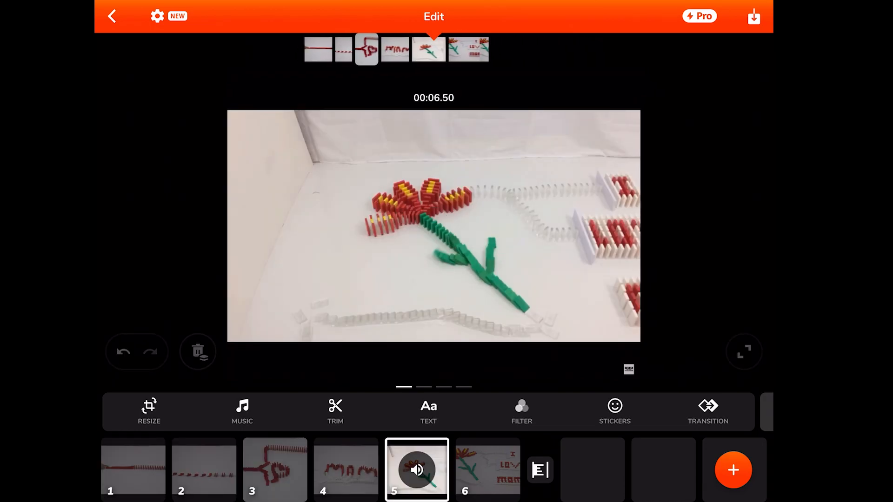
left_click(486, 472)
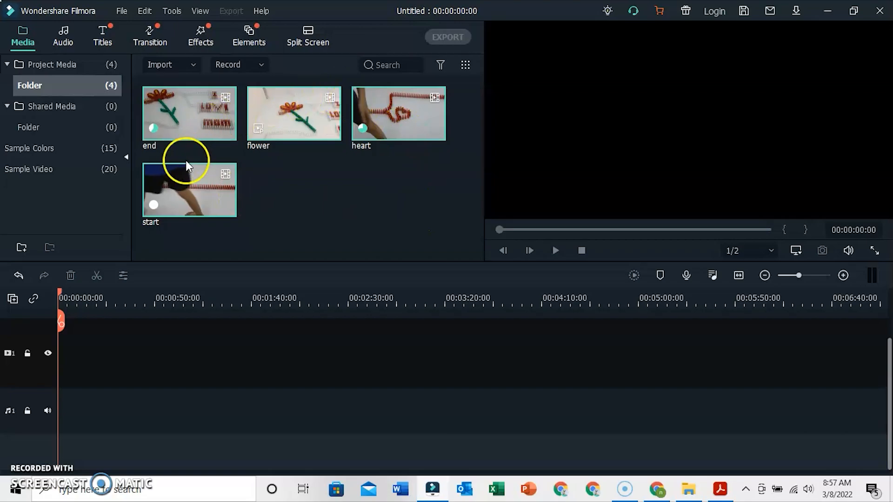
mouse_move(161, 110)
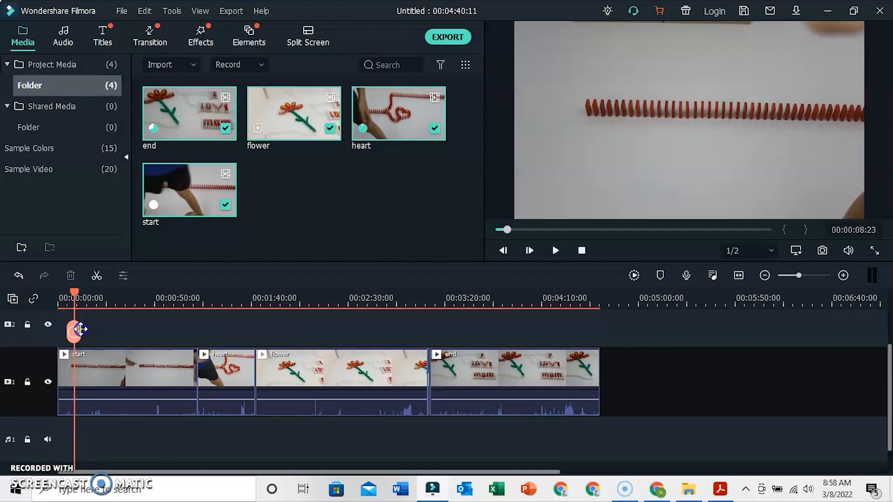
Trim away the opening of the start clip and check its first frames in the preview.
left_click_drag(76, 329, 109, 341)
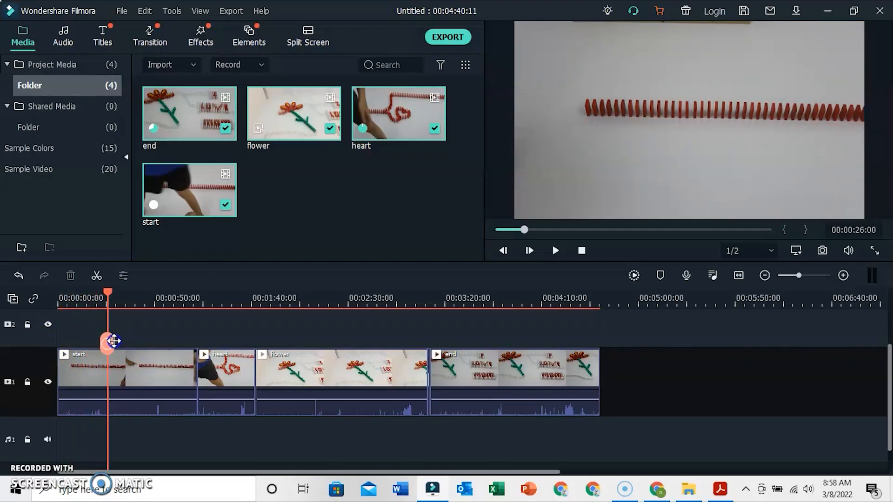
left_click_drag(107, 342, 159, 358)
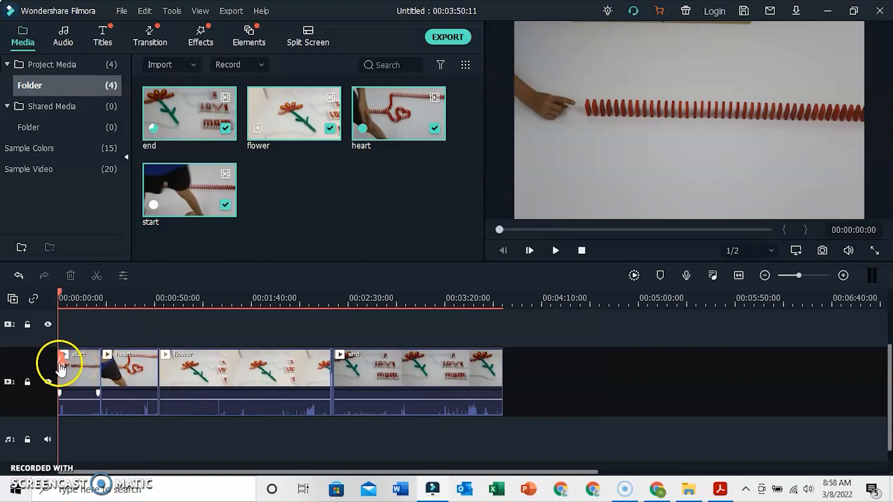
left_click(556, 250)
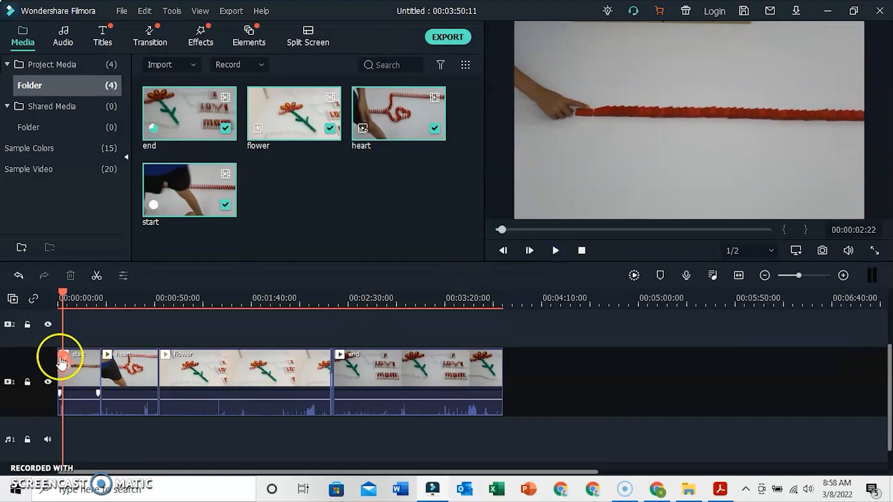
left_click(77, 365)
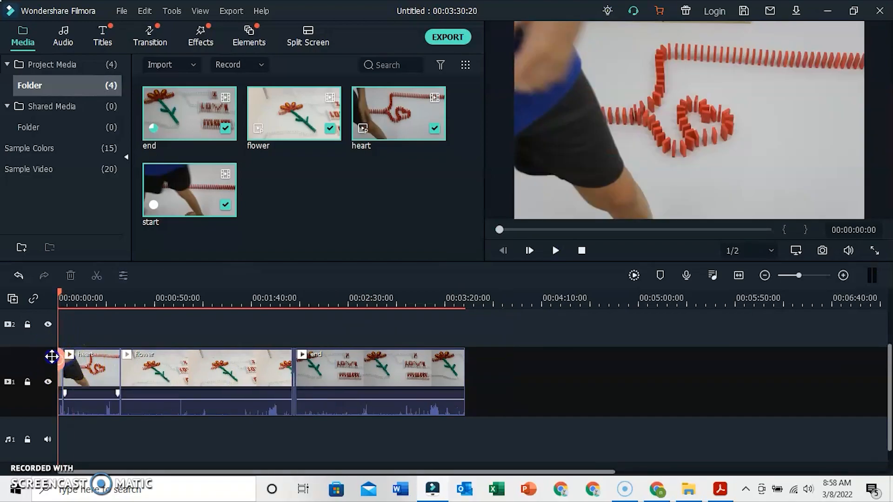
Play the sequence from the beginning through the first push, then select the end clip.
left_click(553, 251)
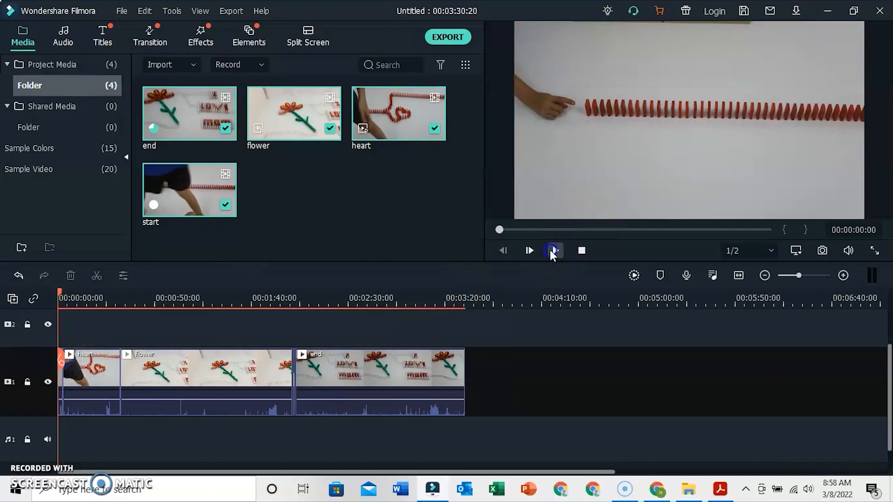
left_click(555, 251)
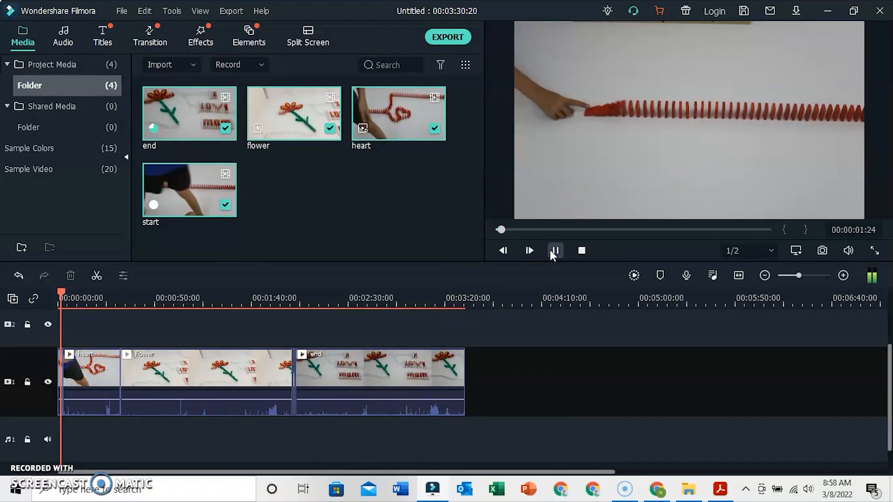
left_click(555, 251)
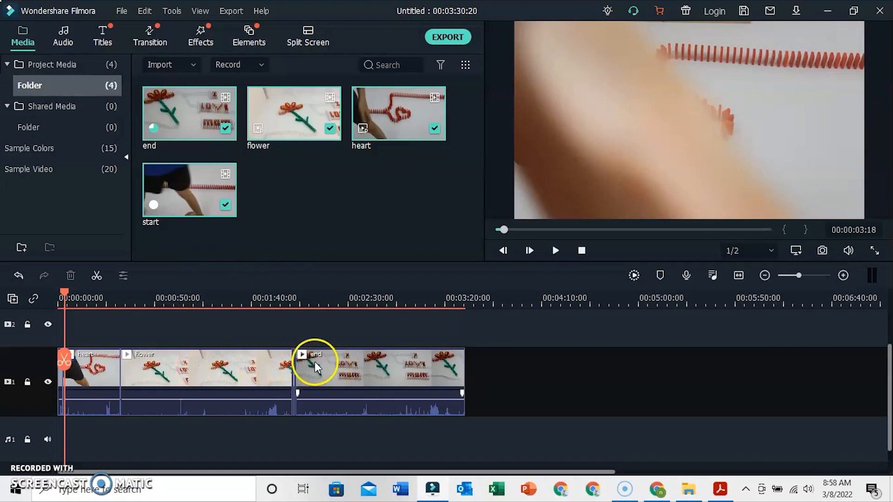
left_click(556, 250)
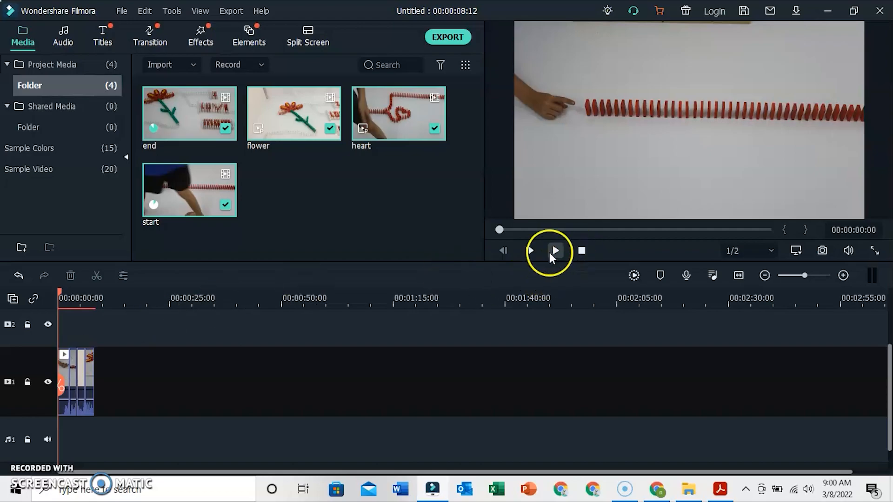
left_click(555, 251)
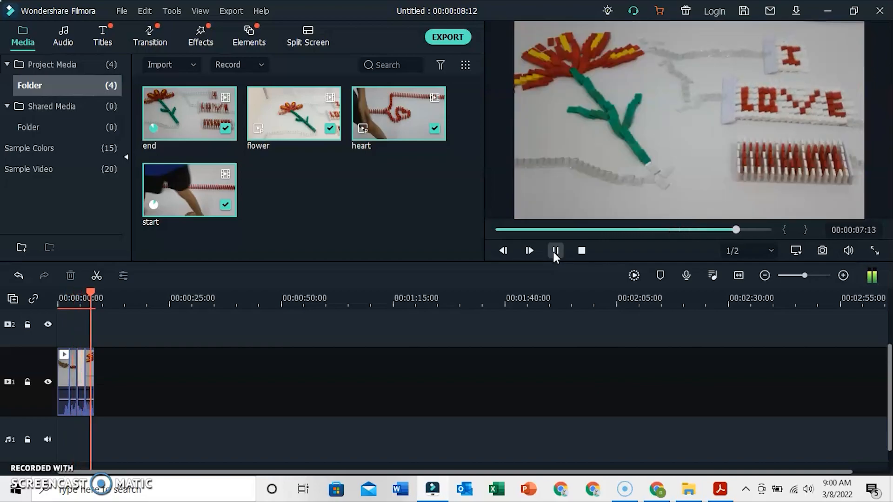
left_click(556, 251)
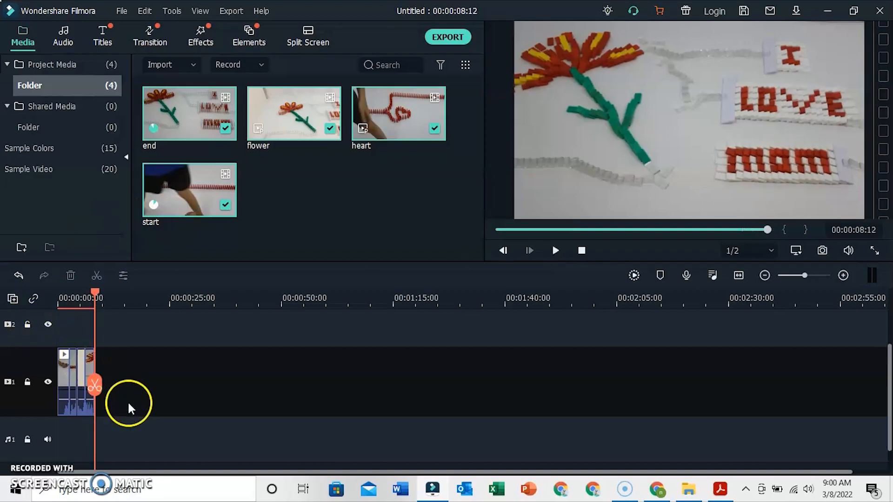
mouse_move(97, 400)
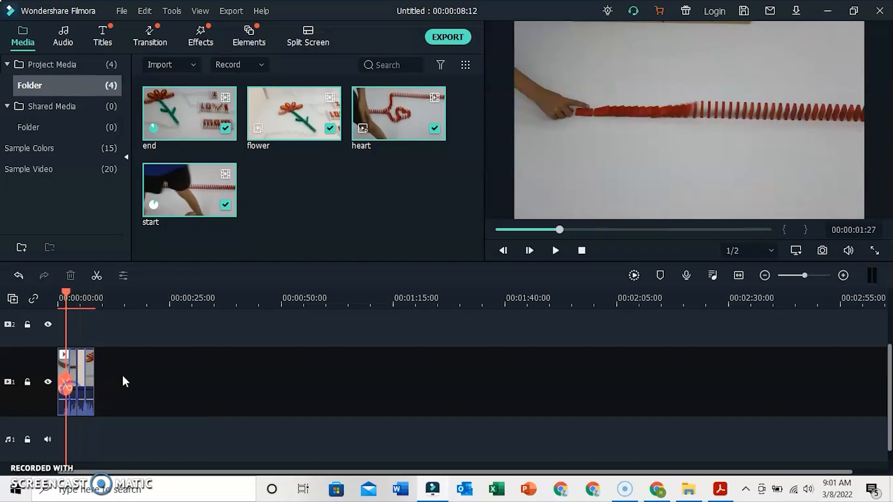
left_click(555, 251)
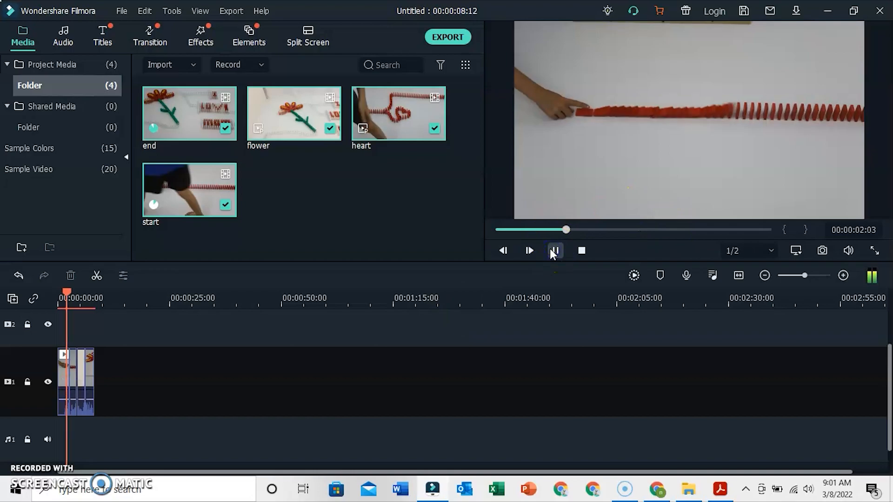
left_click(555, 251)
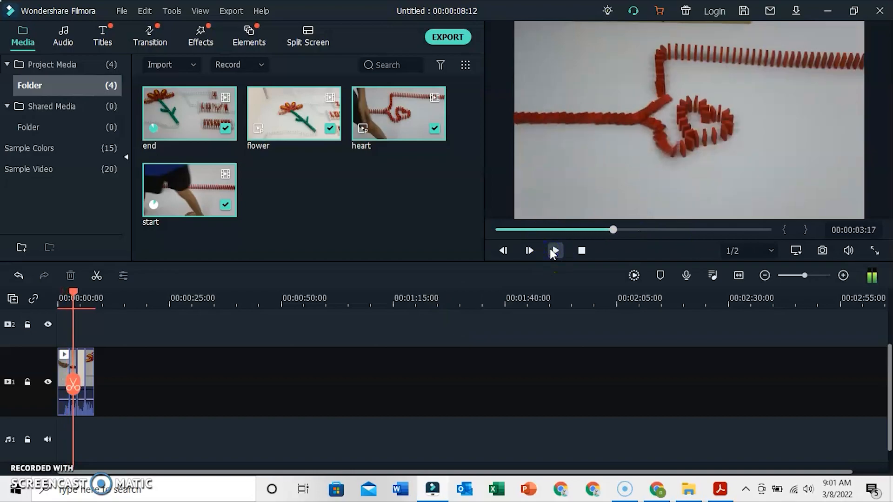
left_click(555, 251)
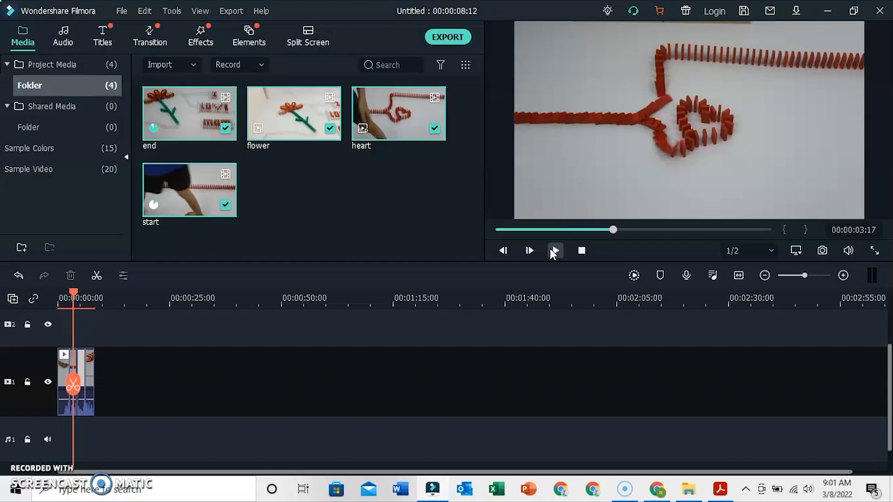
left_click_drag(804, 276, 808, 276)
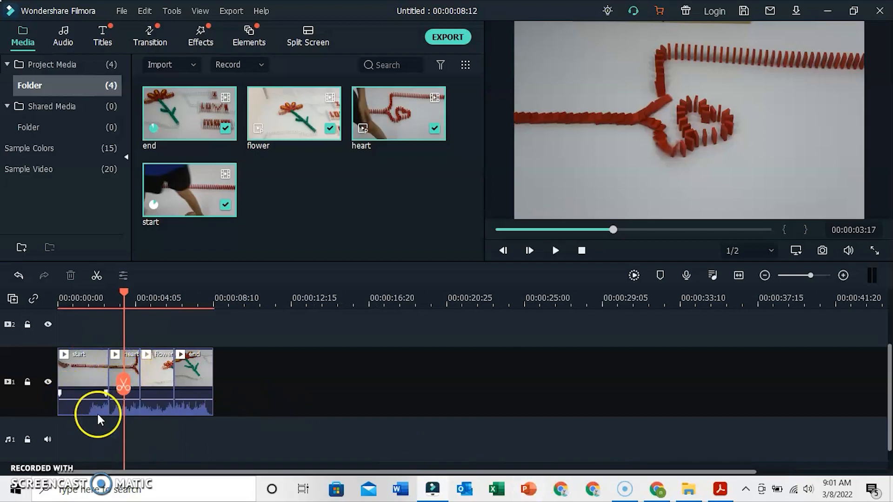
mouse_move(90, 436)
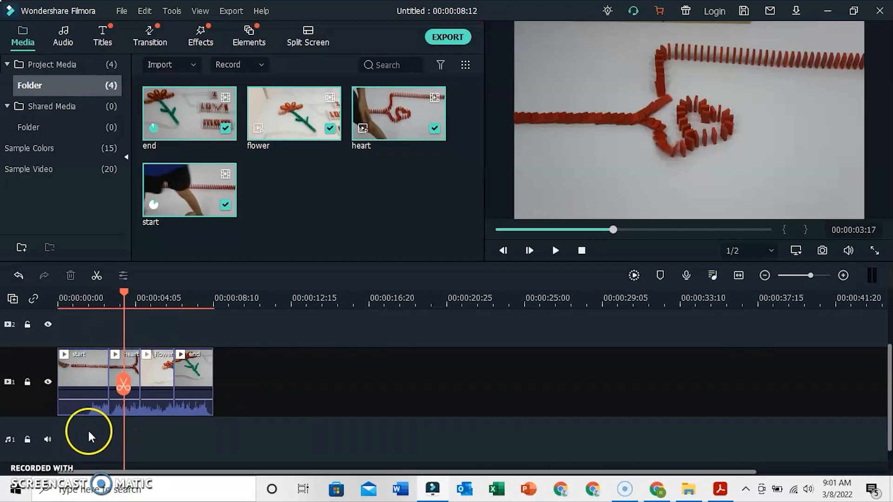
mouse_move(115, 430)
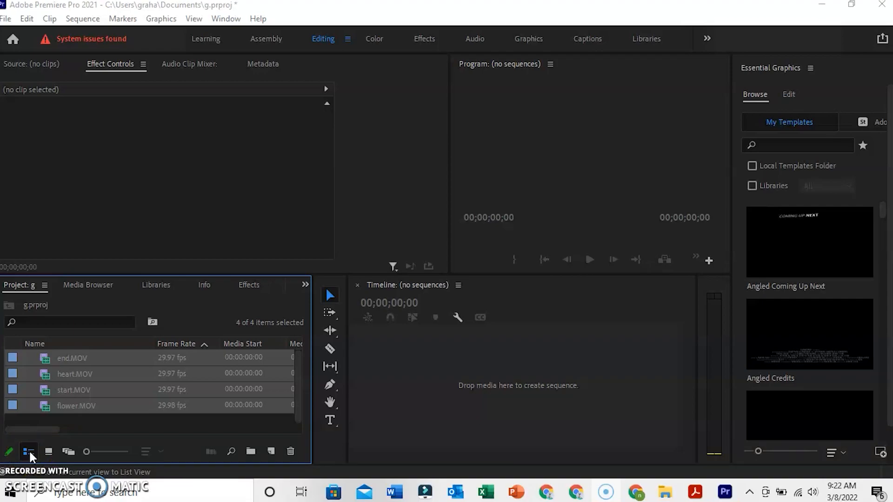
mouse_move(202, 434)
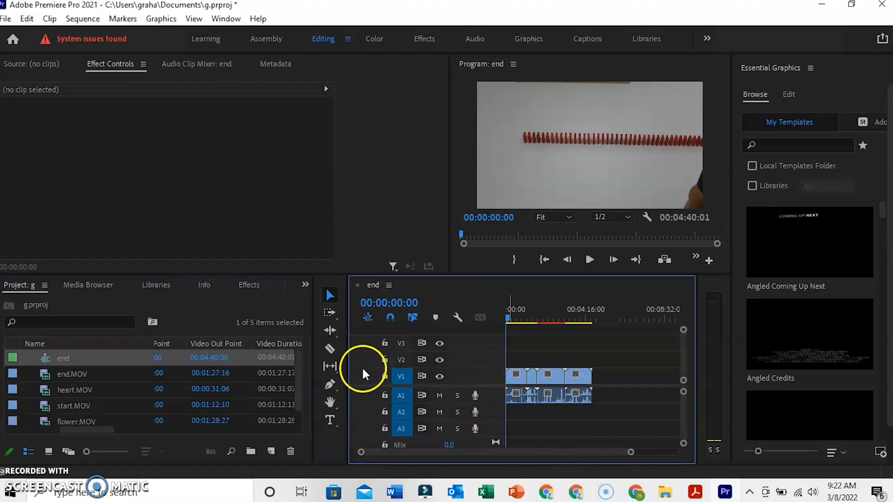
mouse_move(341, 78)
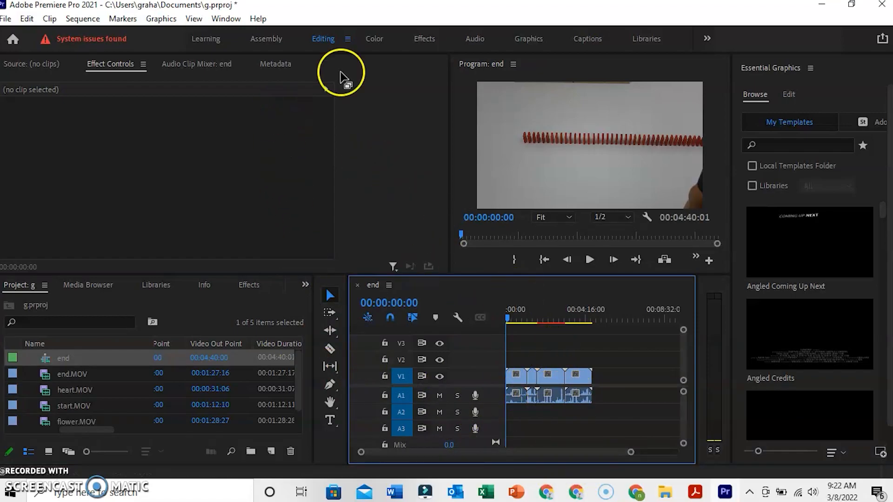
Switch to the Assembly workspace and scrub from the sequence start into the flower clip.
left_click(266, 38)
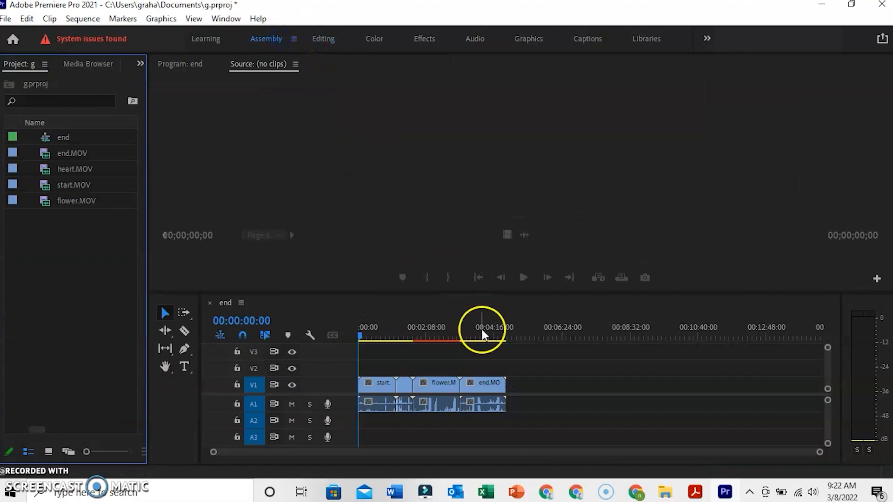
left_click(359, 338)
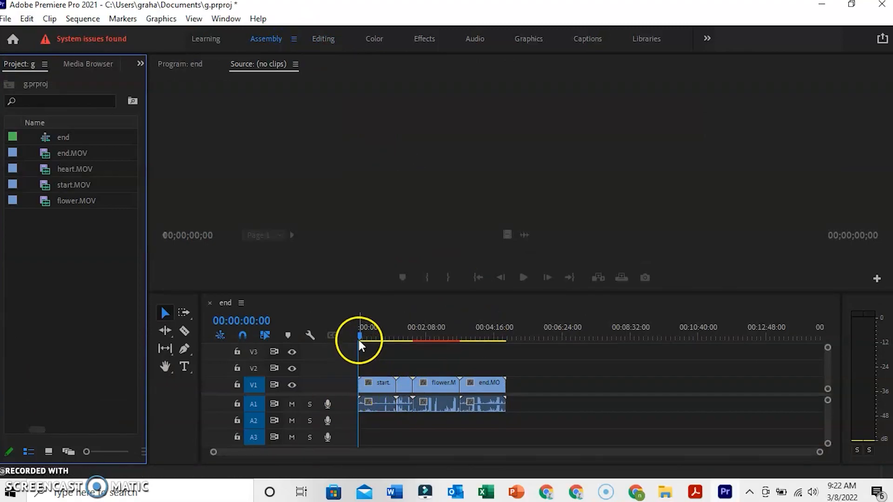
left_click(393, 337)
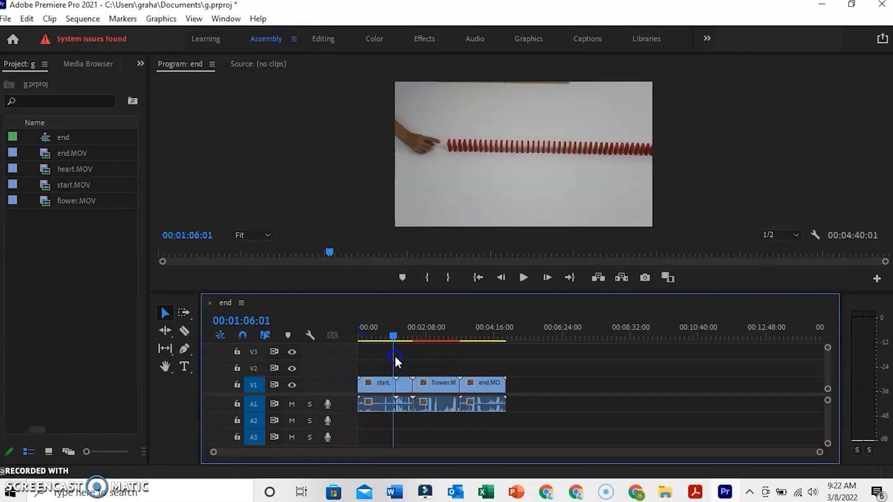
left_click(411, 338)
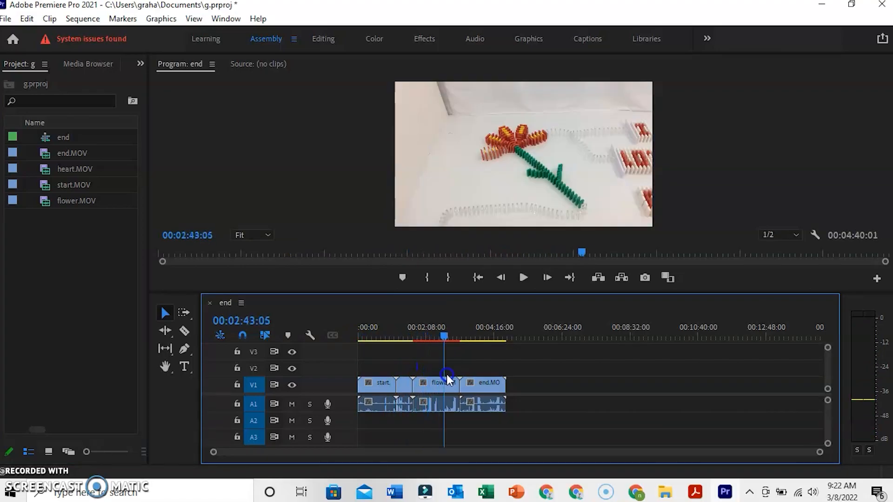
Return to the beginning and cue the playhead to about 51 seconds where the hand starts pushing.
left_click(382, 338)
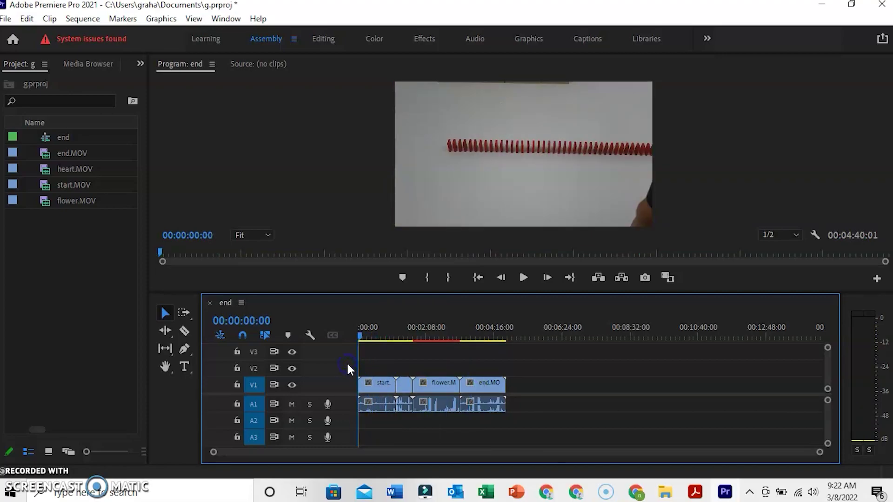
left_click(359, 335)
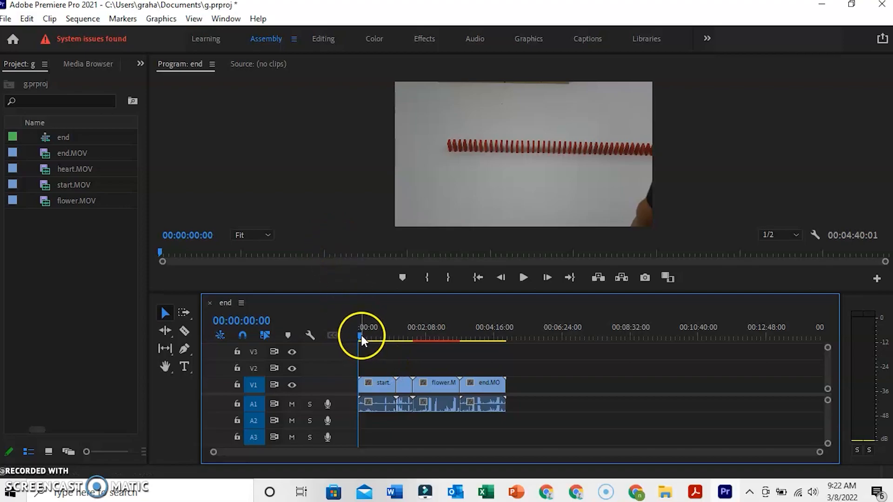
left_click(365, 338)
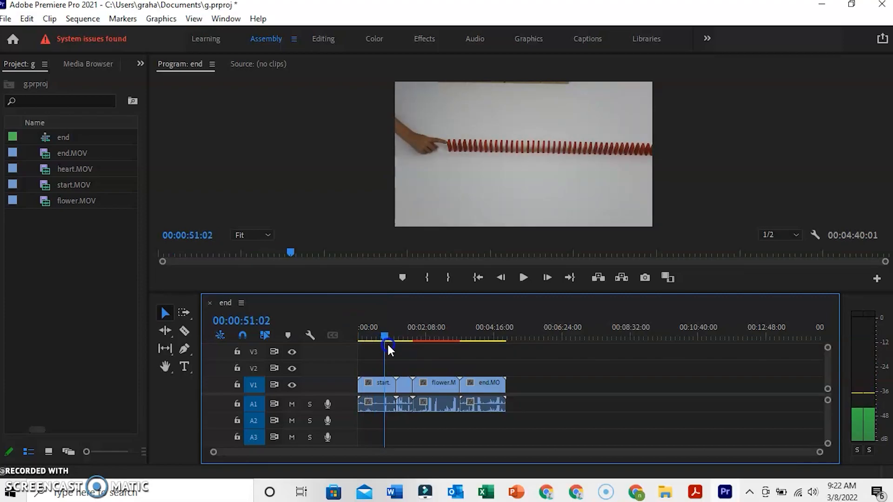
Trim start.MOV's in-point to the hand-push frame, review the push, and select the clip for further trimming.
left_click(383, 336)
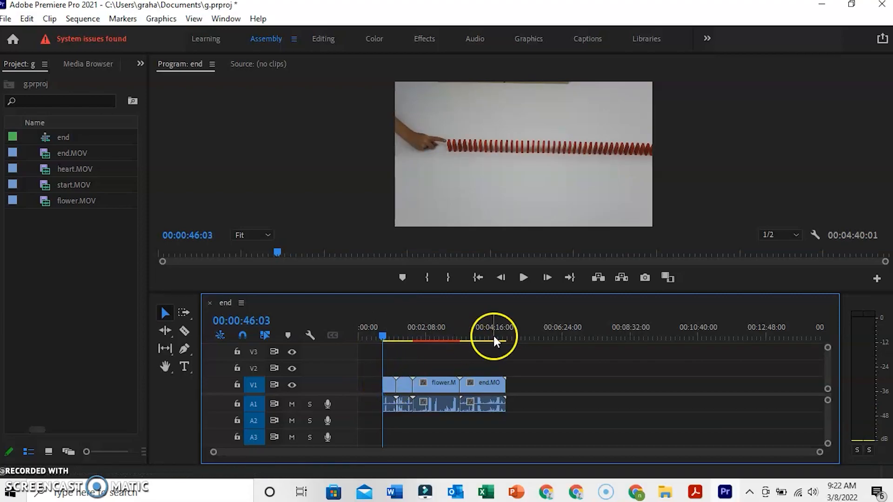
left_click(524, 277)
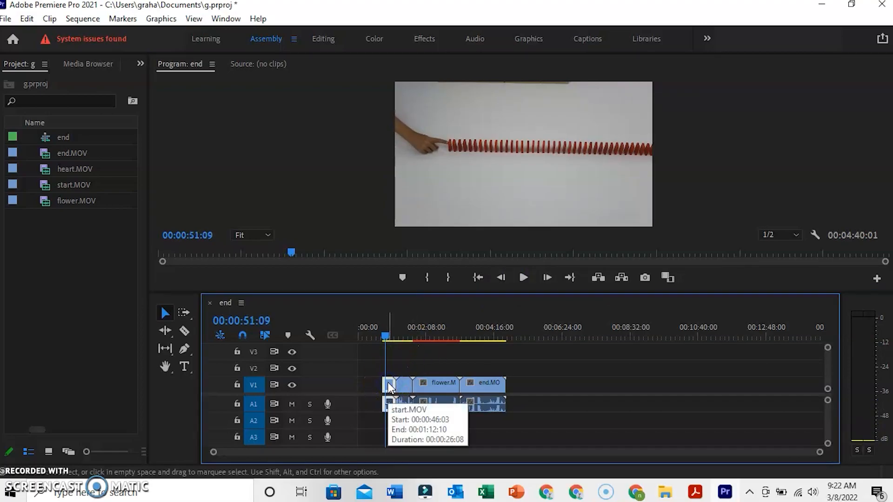
mouse_move(564, 295)
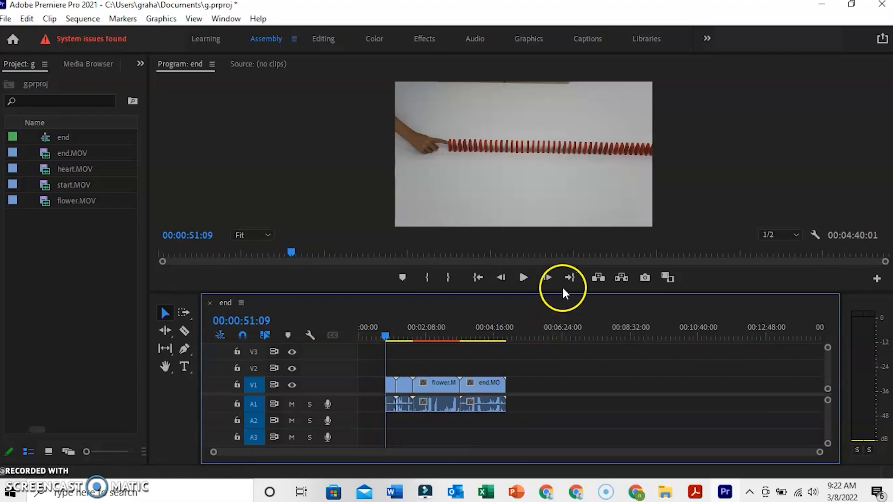
left_click(524, 278)
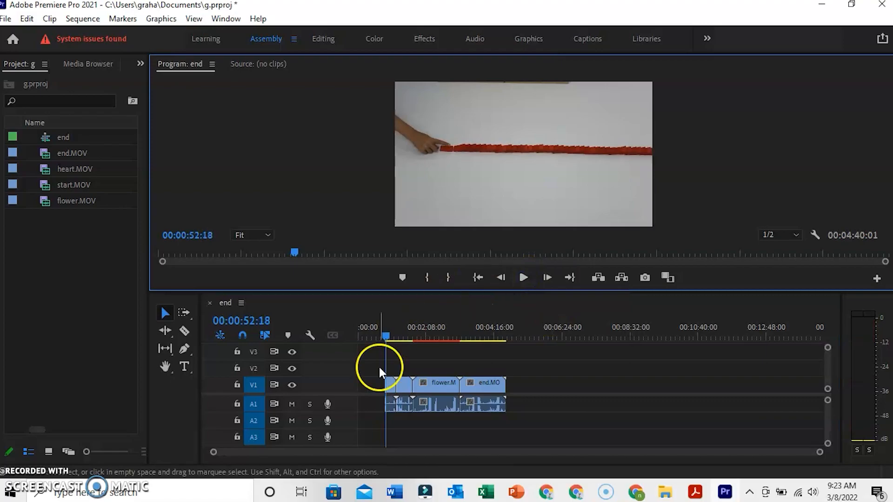
left_click(394, 384)
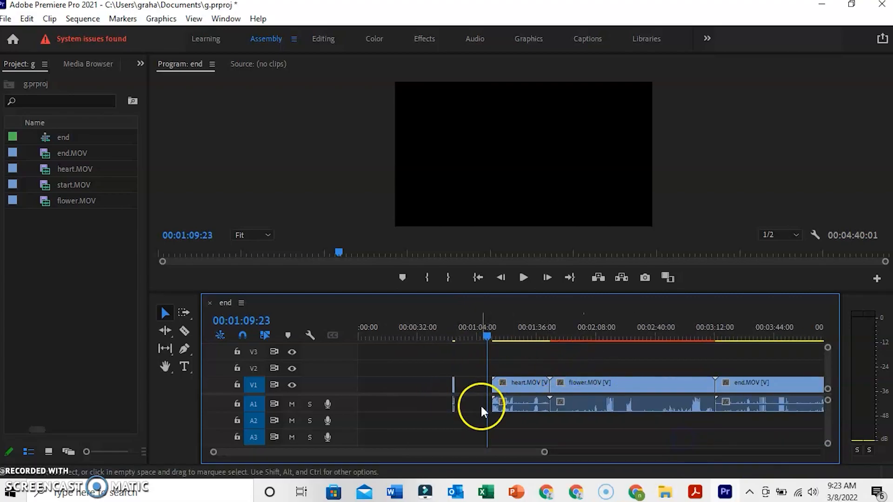
Move start.MOV to the sequence beginning and butt the heart clip against it, checking playback runs about 7.7 seconds.
left_click_drag(484, 393, 358, 386)
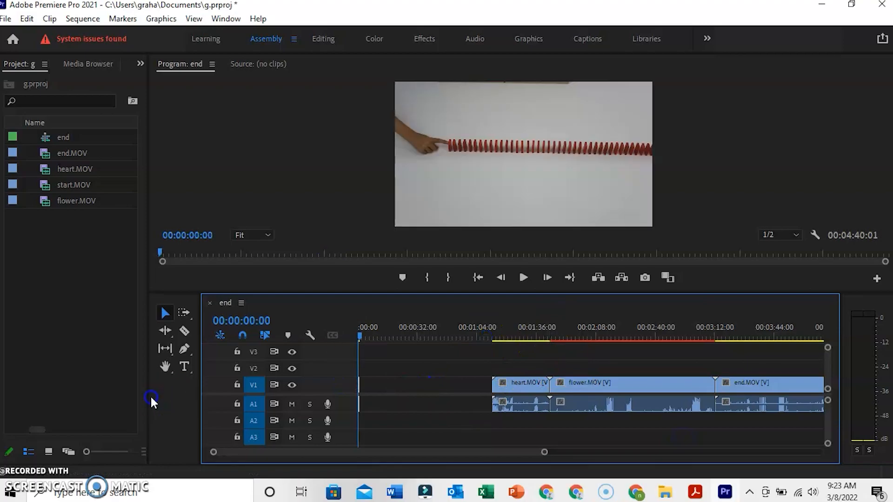
left_click(524, 277)
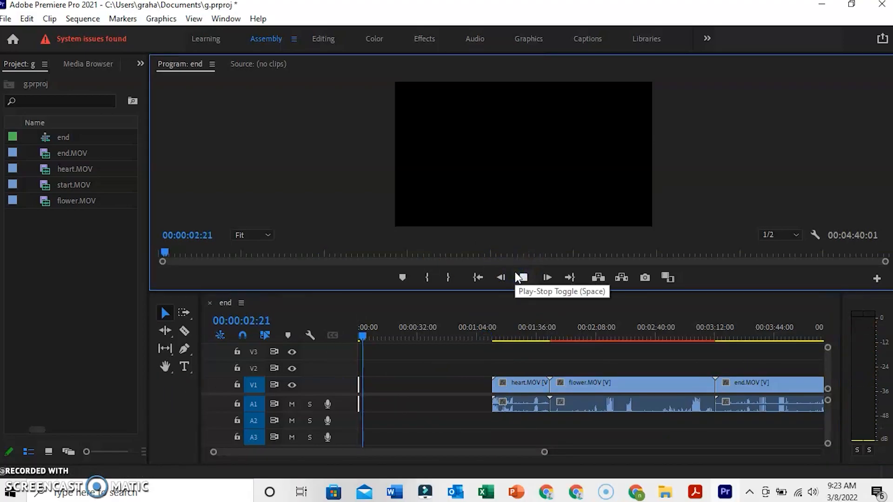
left_click(521, 277)
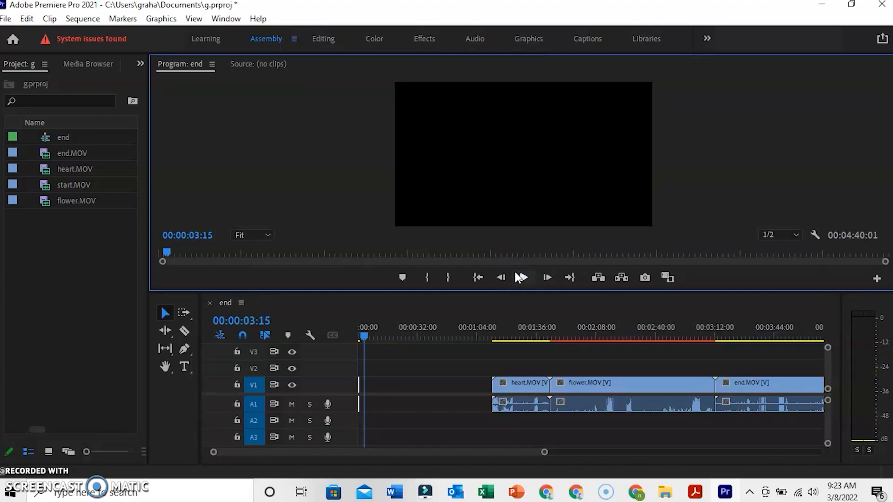
left_click(534, 386)
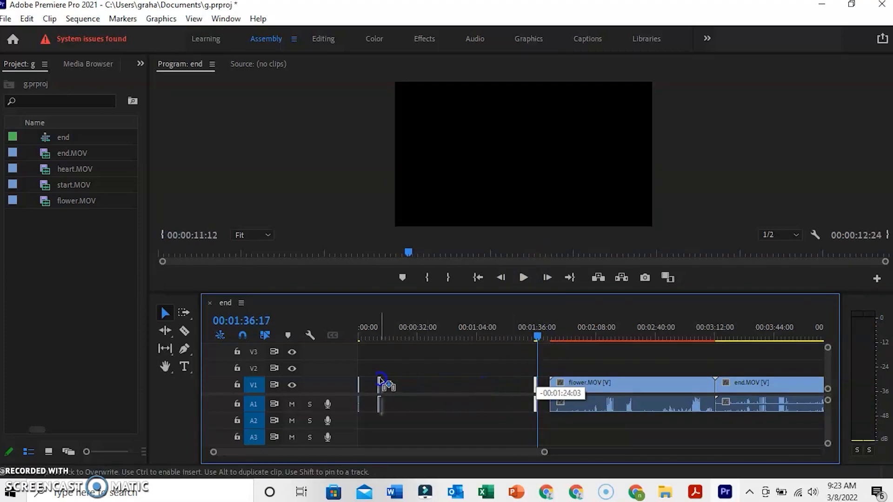
left_click(524, 277)
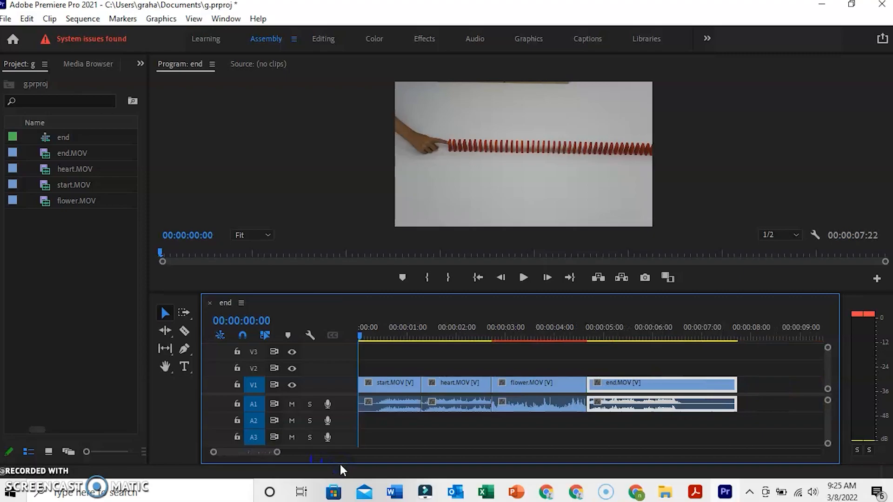
mouse_move(560, 249)
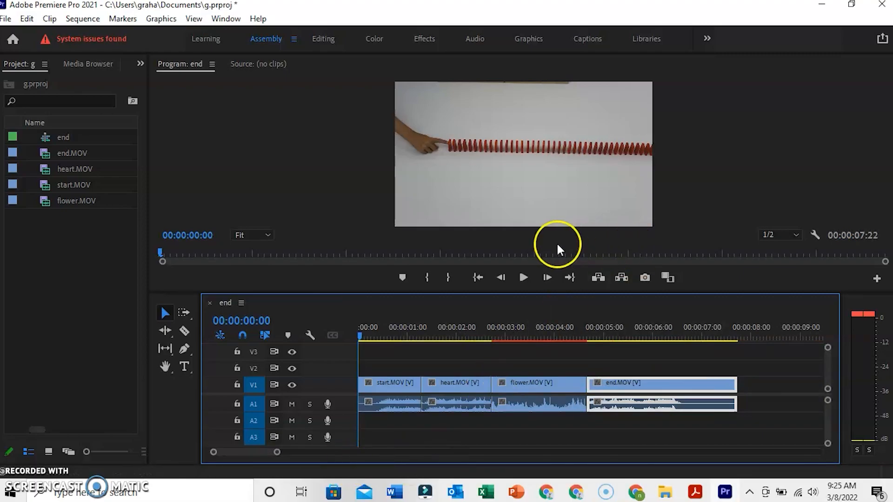
left_click(524, 278)
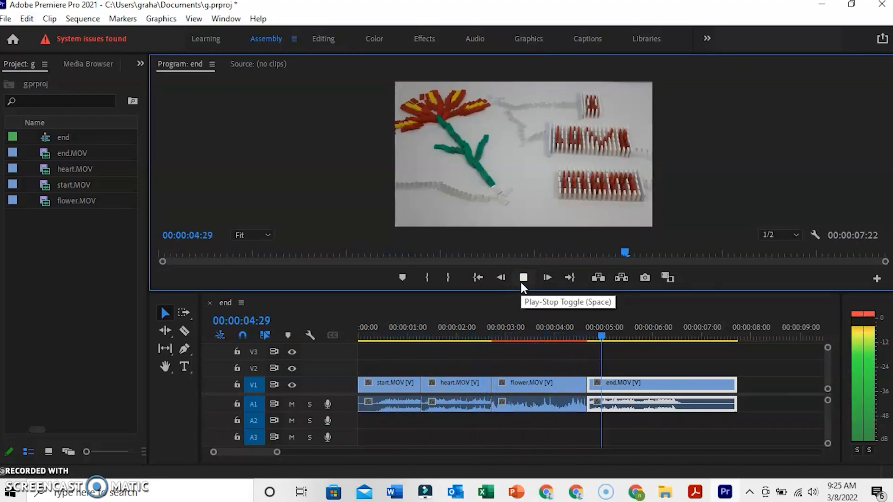
left_click(523, 278)
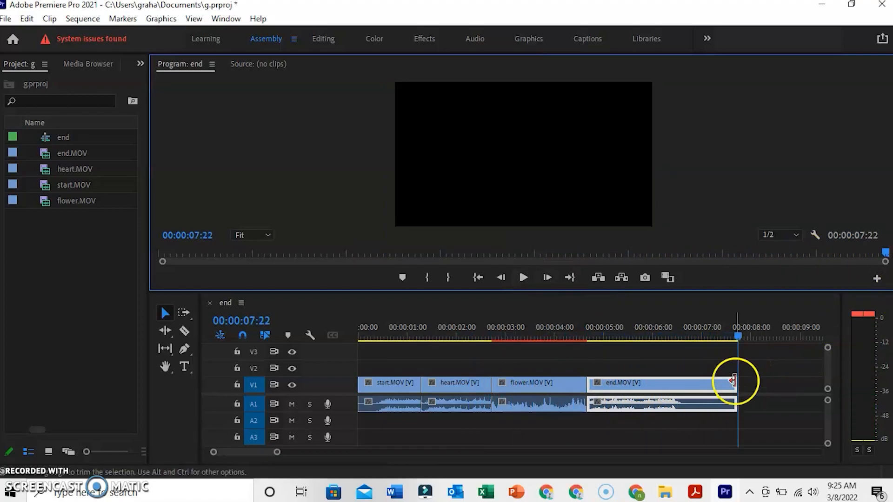
left_click(434, 340)
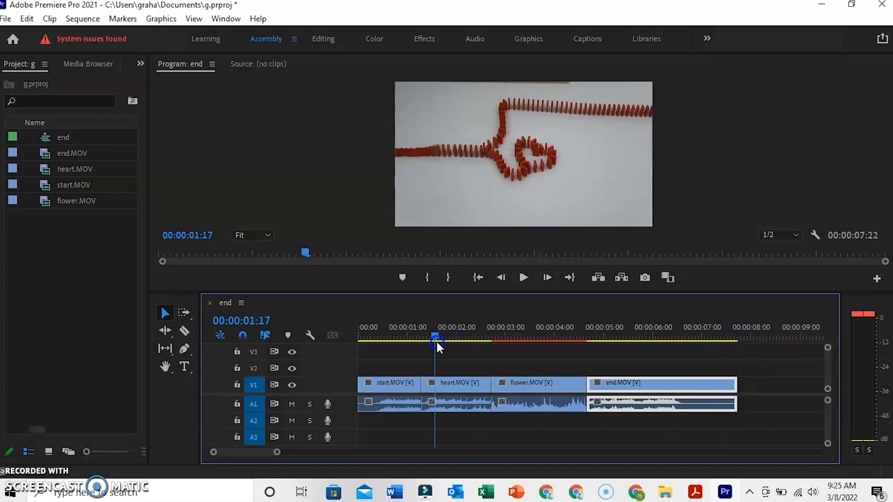
left_click_drag(437, 342, 424, 348)
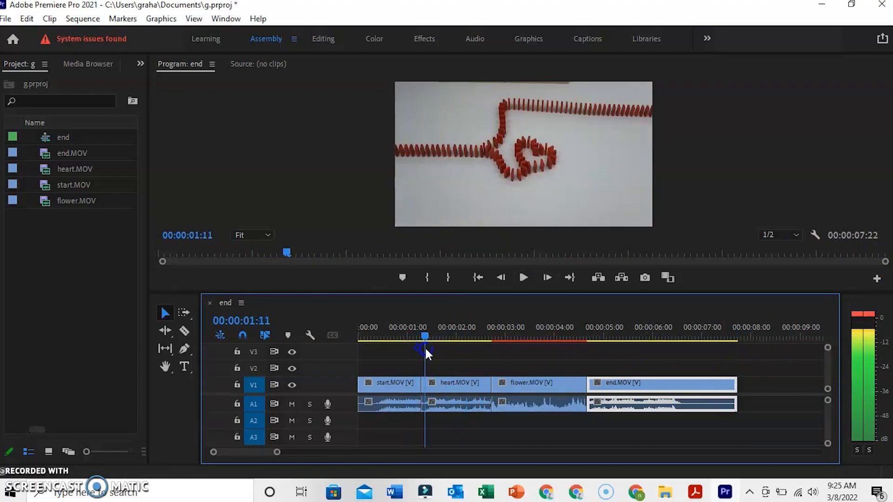
left_click_drag(424, 352, 408, 352)
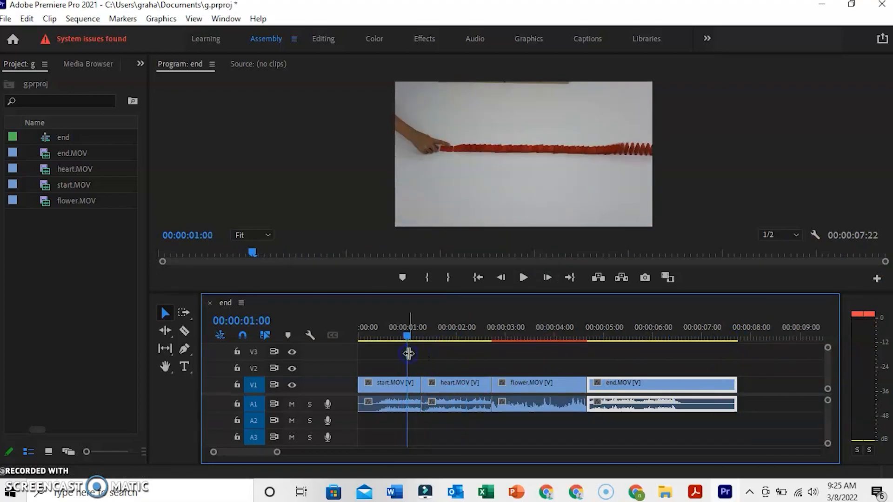
left_click(524, 277)
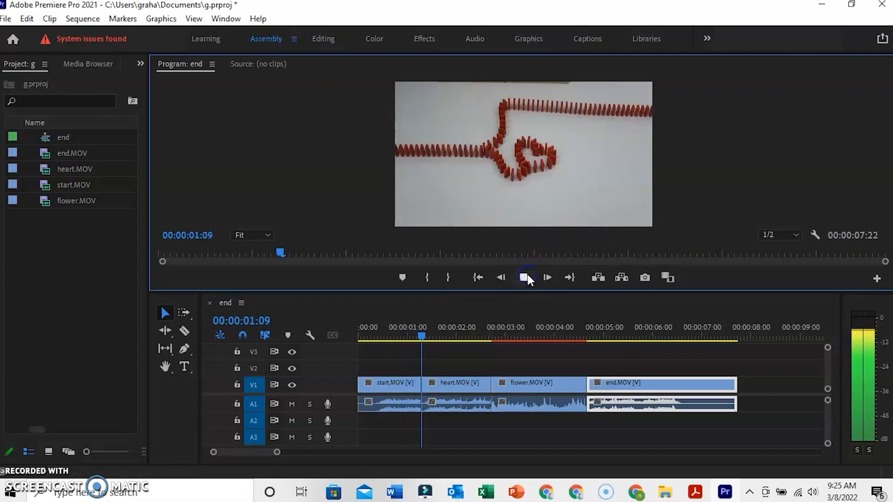
left_click(524, 277)
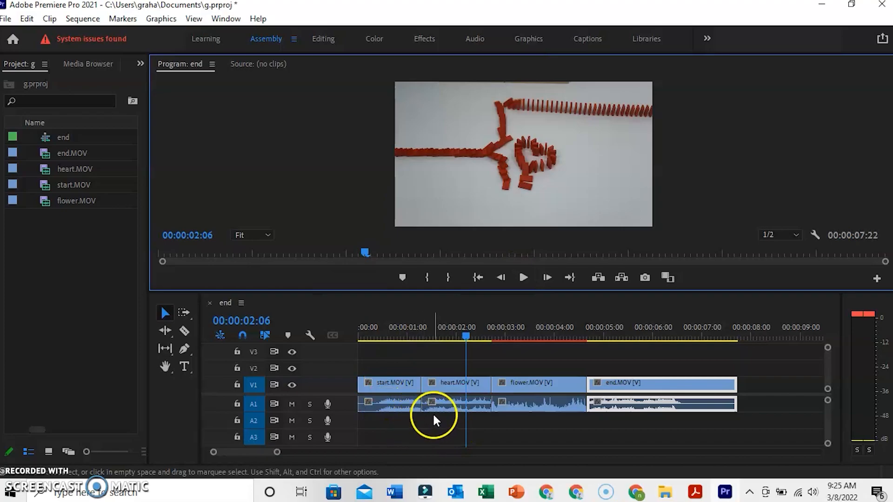
mouse_move(422, 424)
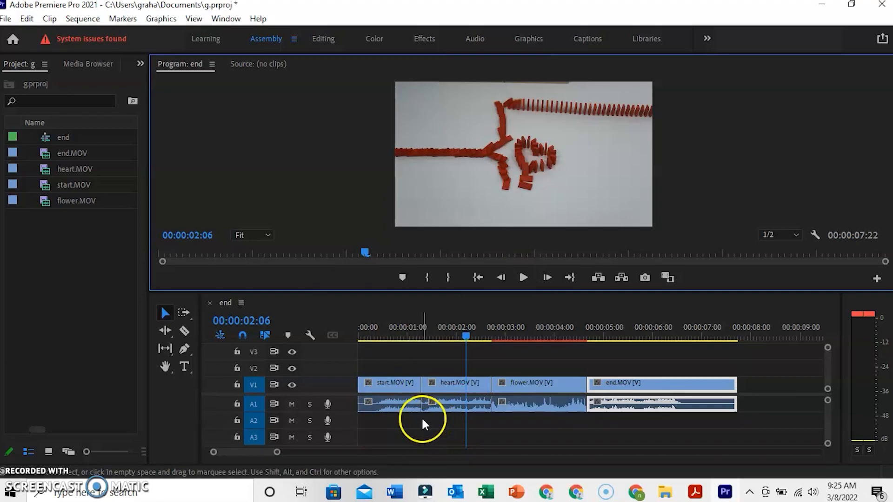
left_click(449, 337)
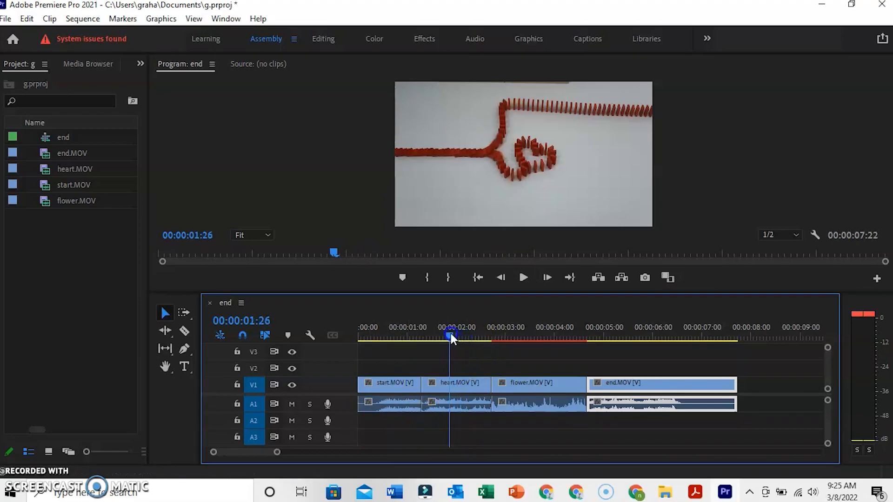